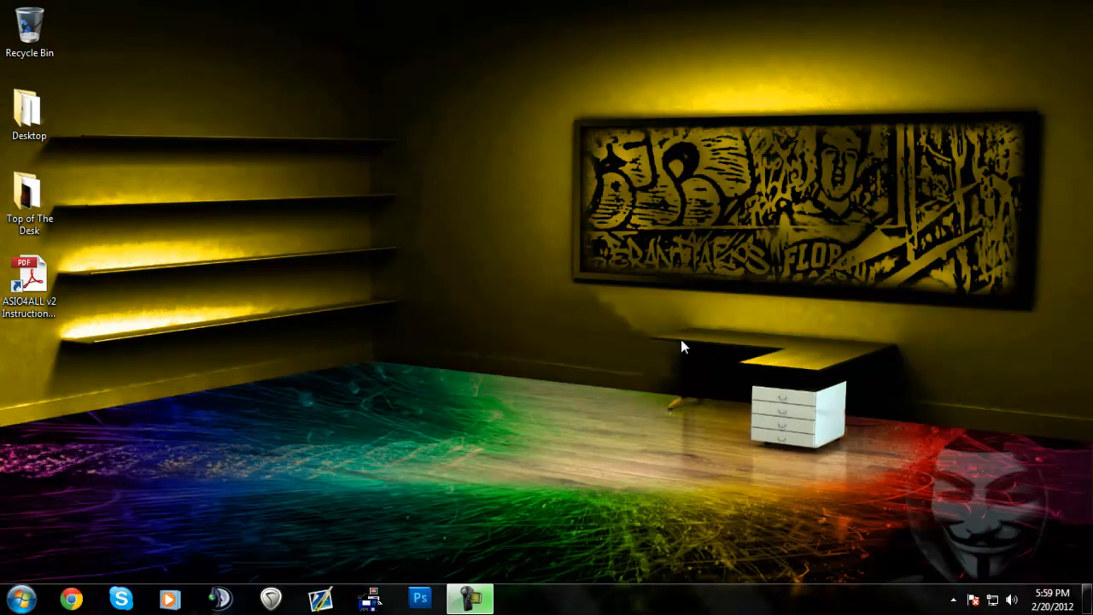
{"action": "mouse_move", "coordinate": [1033, 521]}
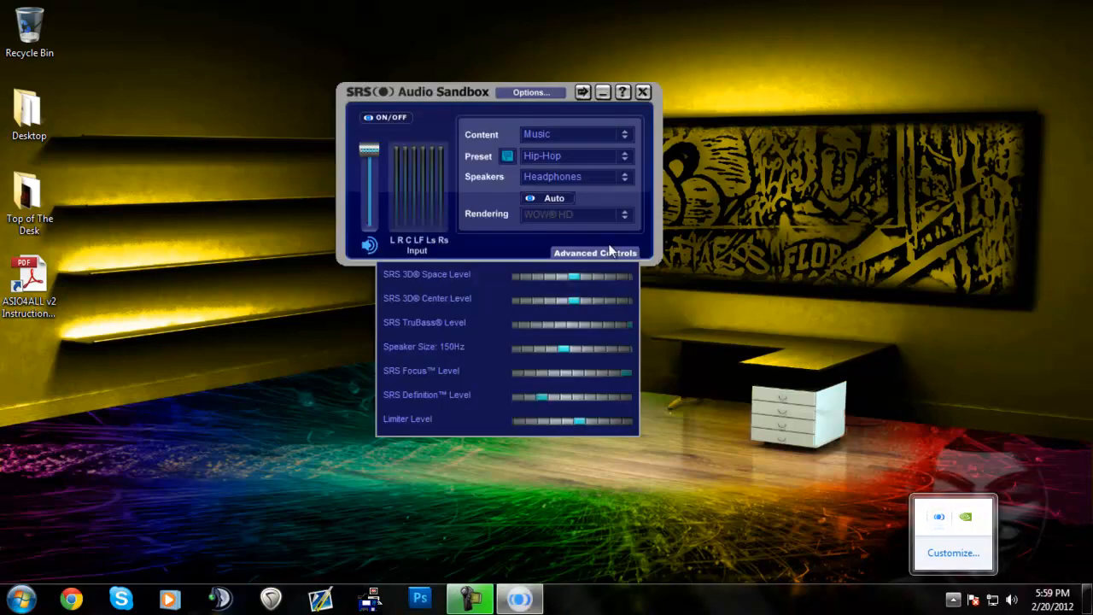
{"action": "mouse_move", "coordinate": [468, 116]}
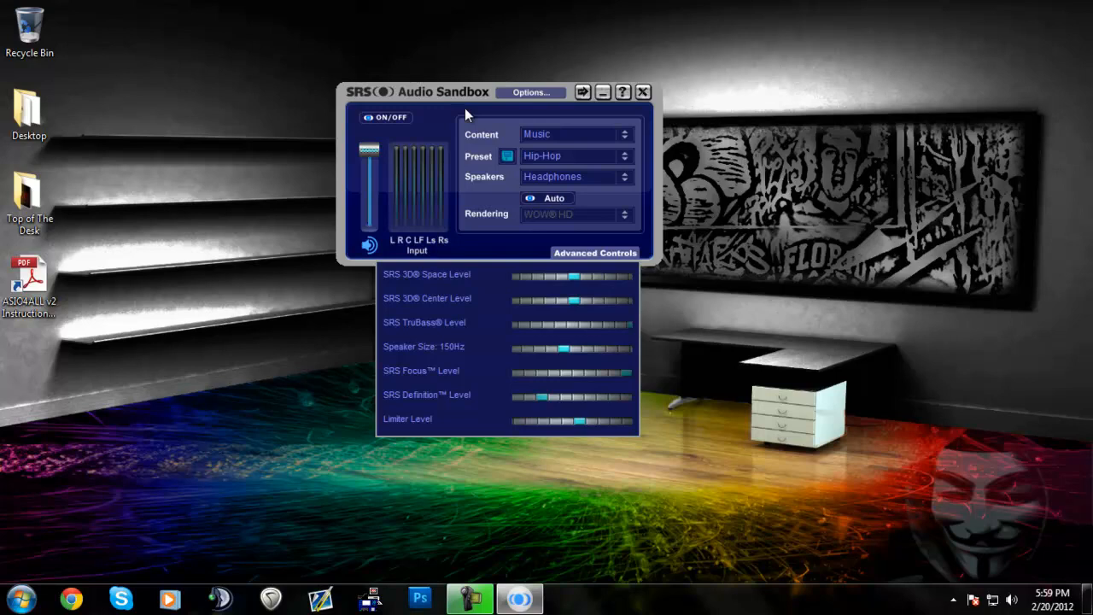
{"action": "mouse_move", "coordinate": [580, 252]}
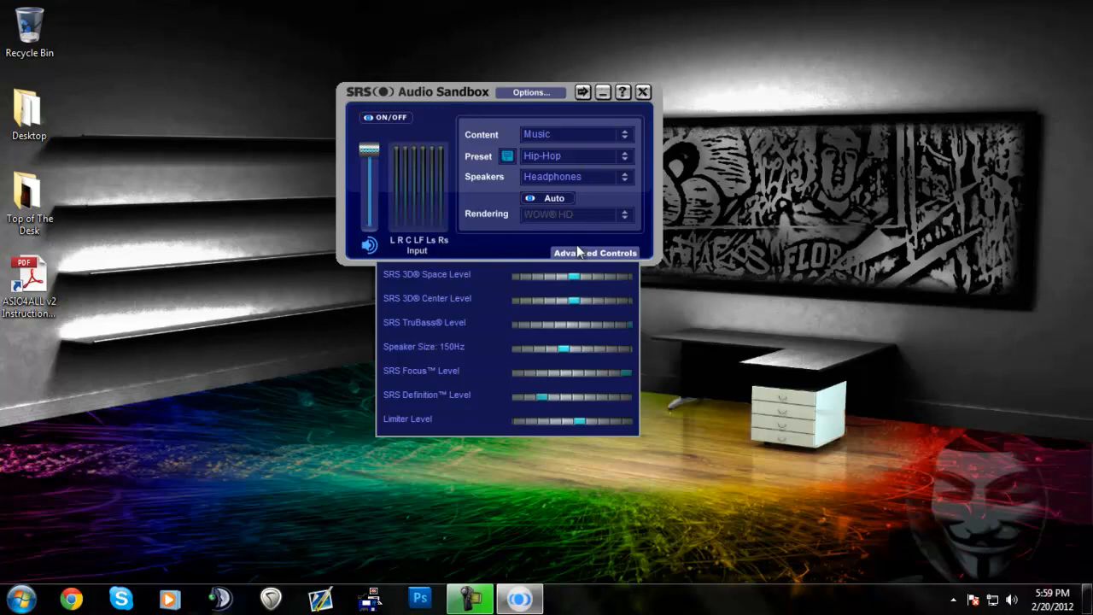
Set the hosted output to High Definition Audio Device in Preferences and confirm.
{"action": "left_click", "coordinate": [536, 92]}
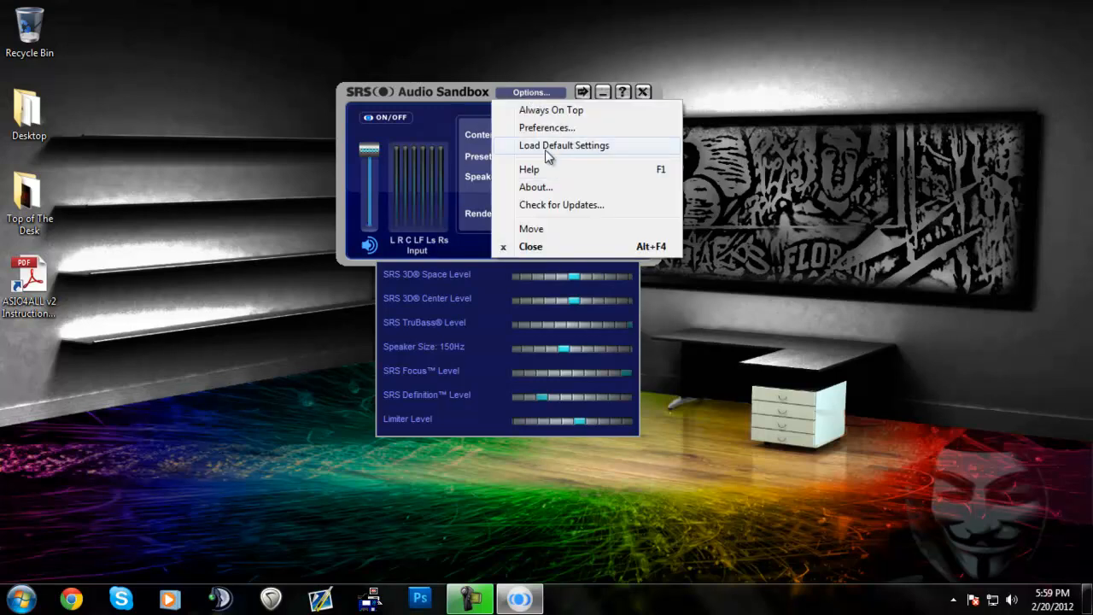
{"action": "left_click", "coordinate": [546, 126]}
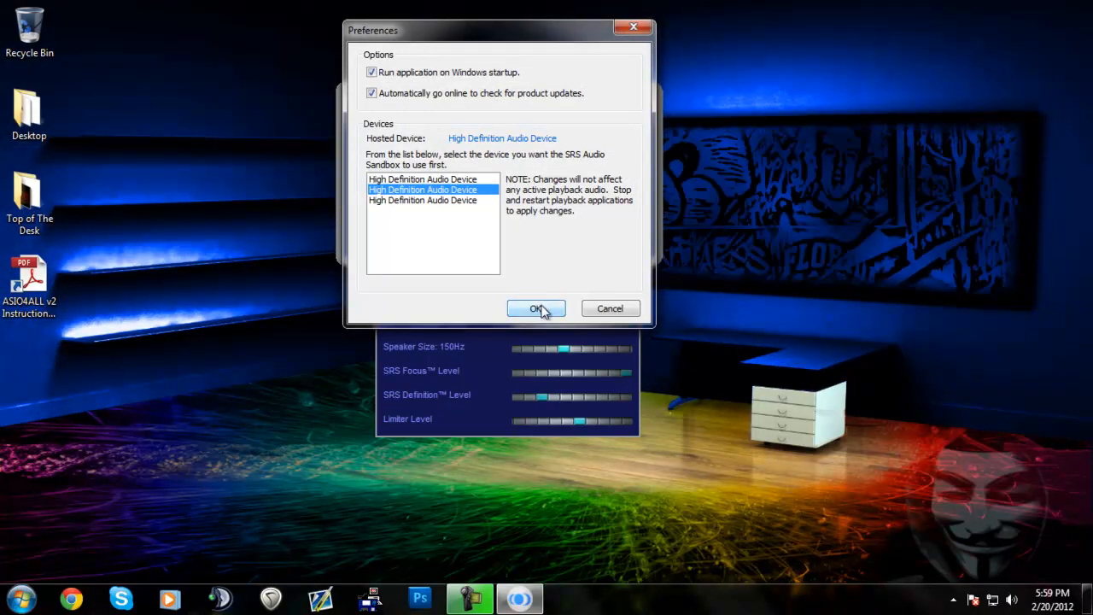
{"action": "left_click", "coordinate": [536, 308]}
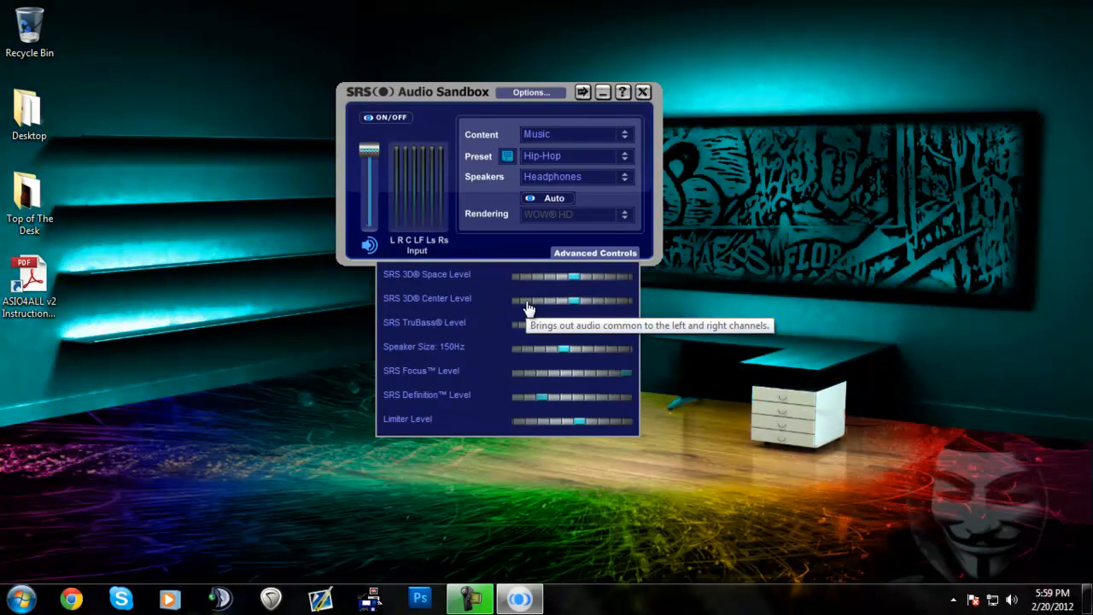
{"action": "mouse_move", "coordinate": [555, 253]}
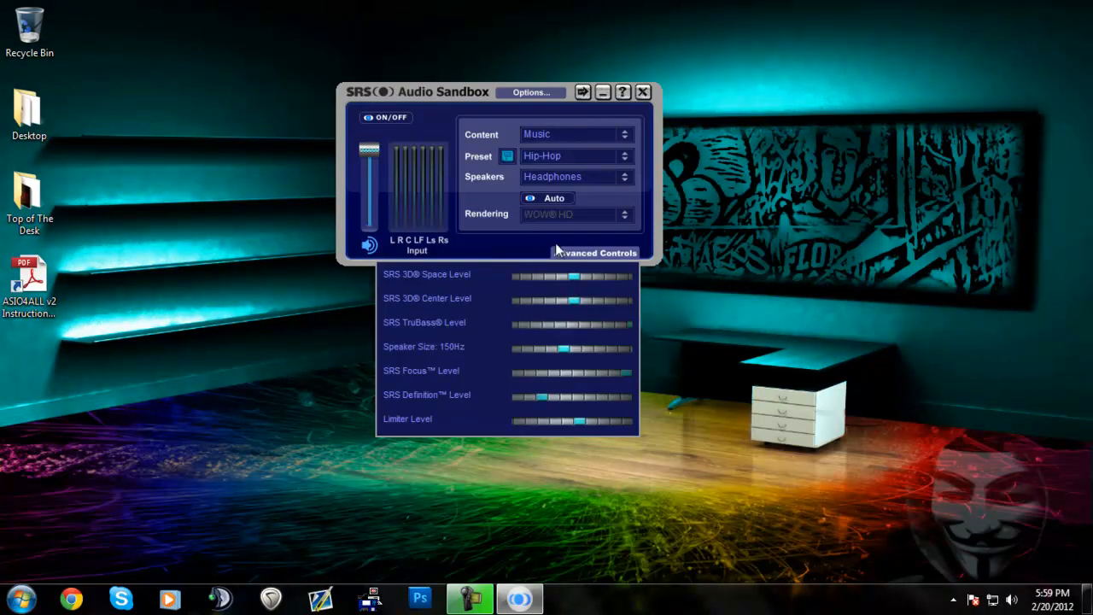
{"action": "mouse_move", "coordinate": [796, 246]}
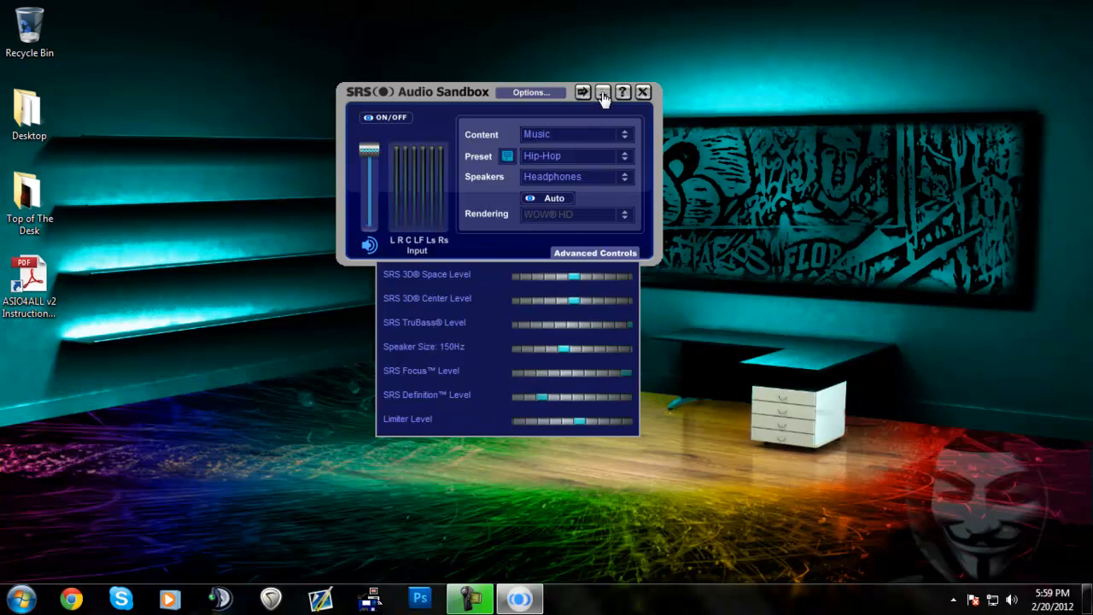
Make Speakers SRS Audio Sandbox (WDM) the default Windows playback device and confirm.
{"action": "left_click", "coordinate": [615, 92]}
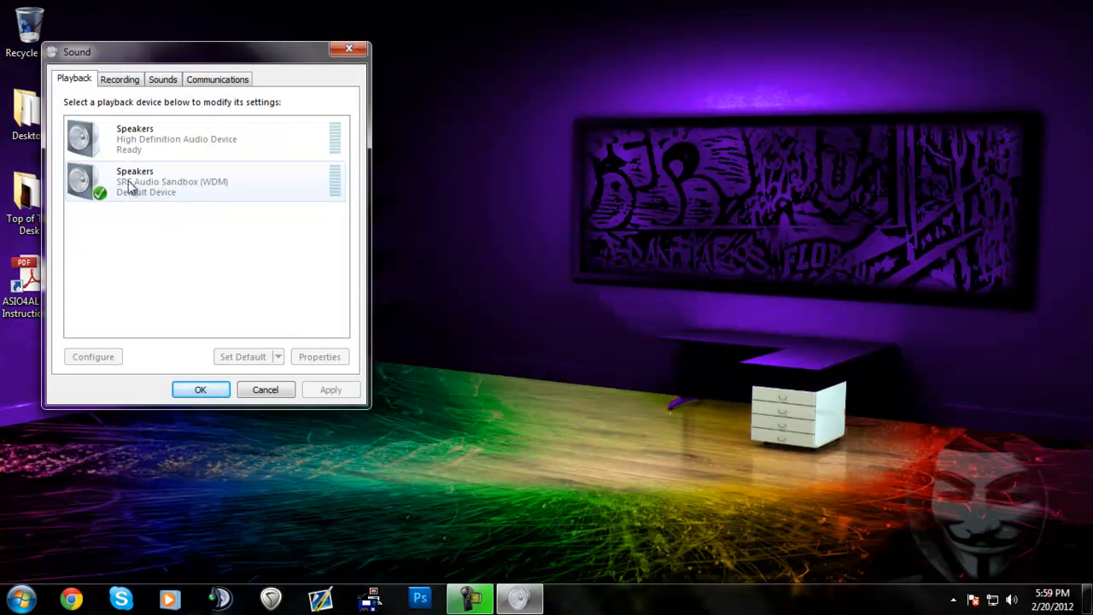
{"action": "left_click", "coordinate": [170, 181]}
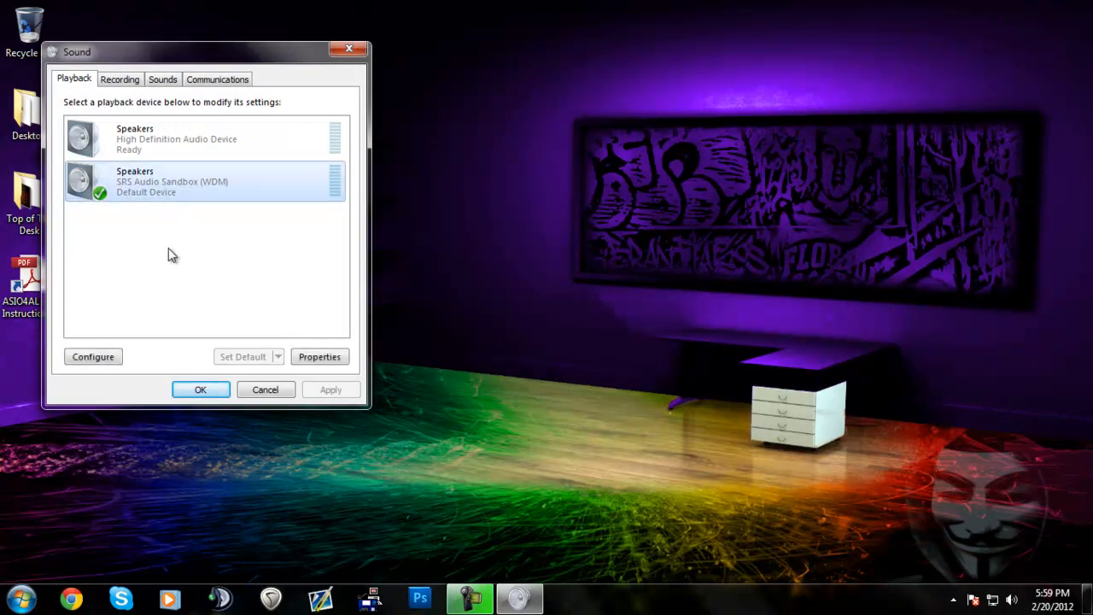
{"action": "left_click", "coordinate": [200, 389]}
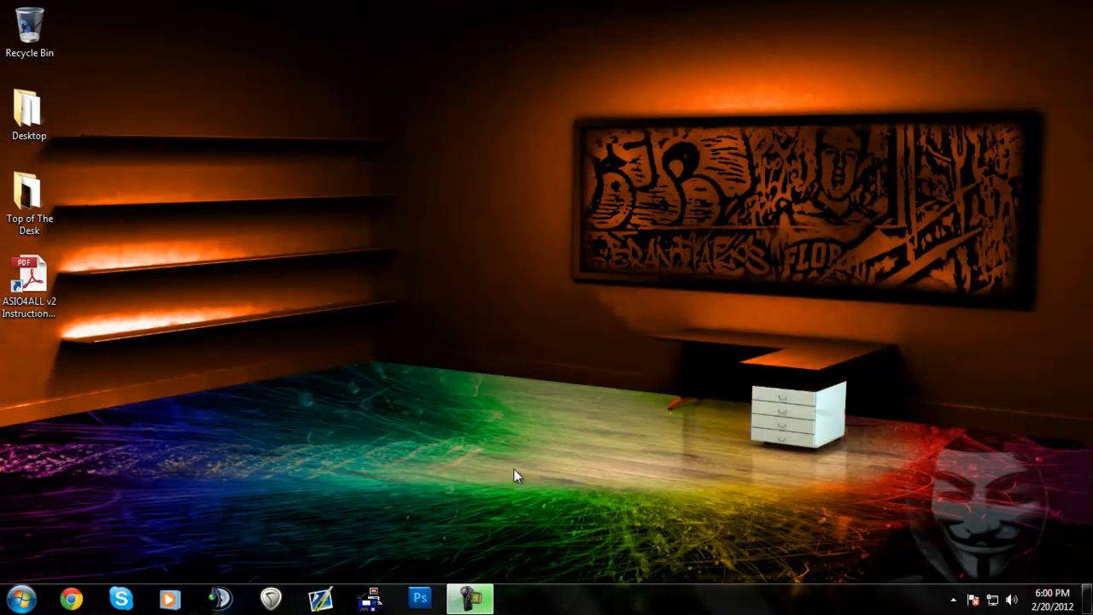
Restore the SRS control panel from its hidden system-tray icon.
{"action": "left_click", "coordinate": [953, 594]}
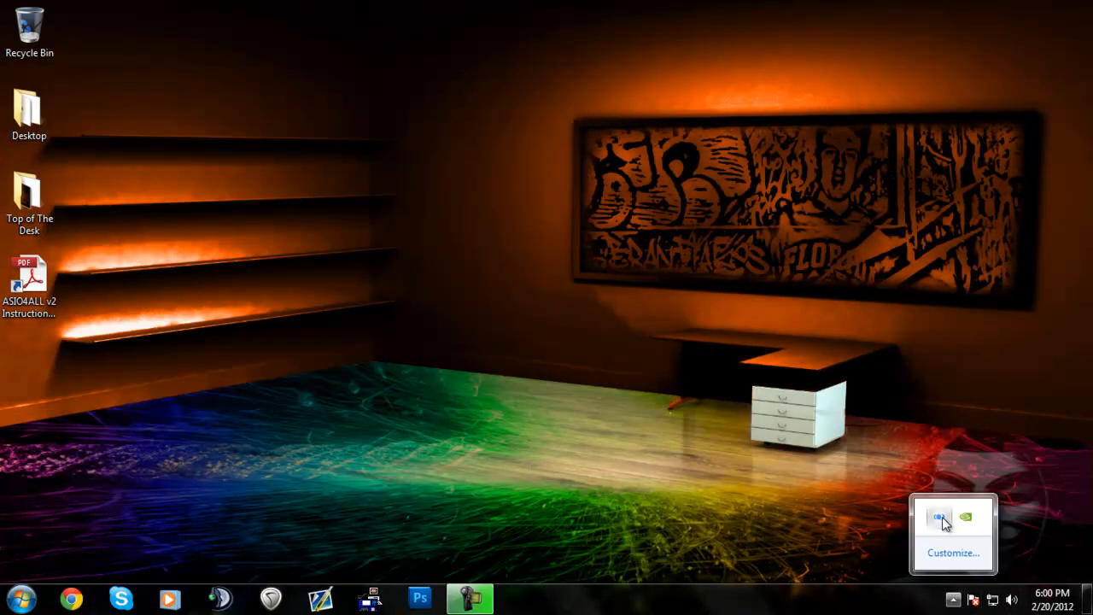
{"action": "left_click", "coordinate": [939, 519]}
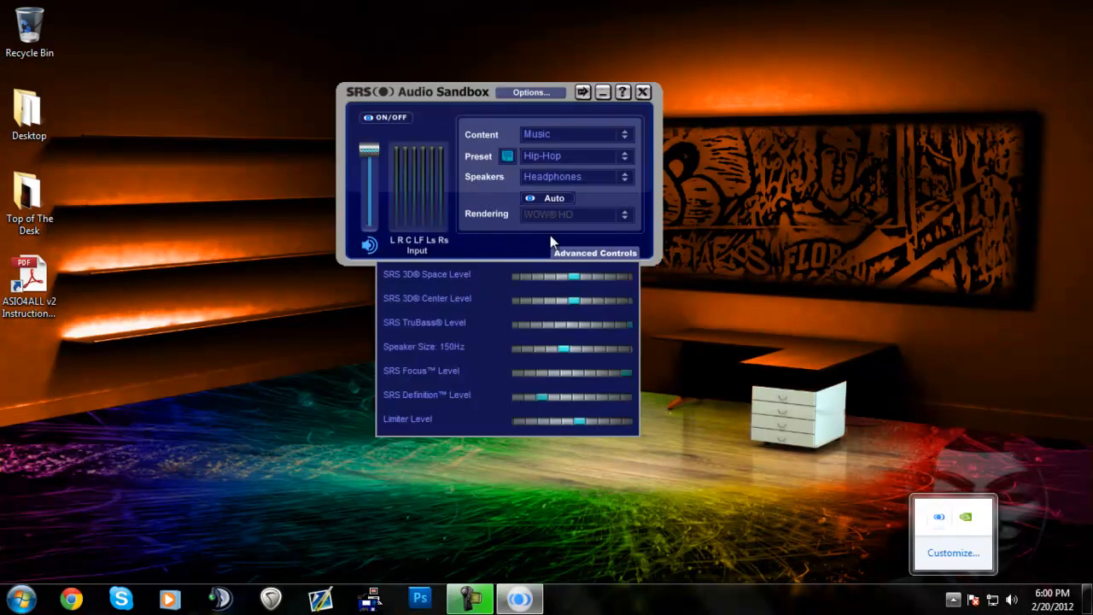
{"action": "mouse_move", "coordinate": [492, 136]}
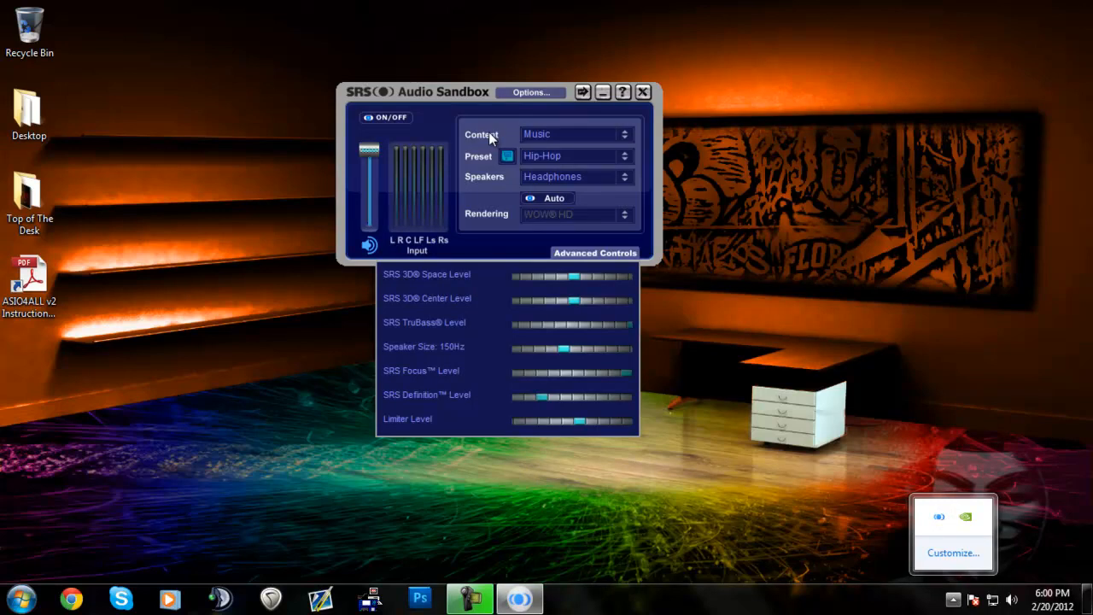